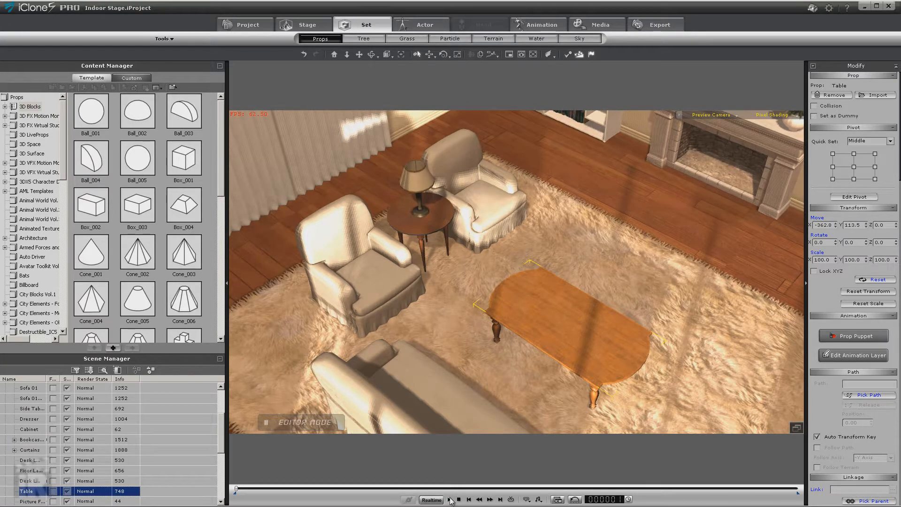
Play the living room animation briefly, stop it, and select Sofa 01 in the room
{"action": "left_click", "coordinate": [447, 499]}
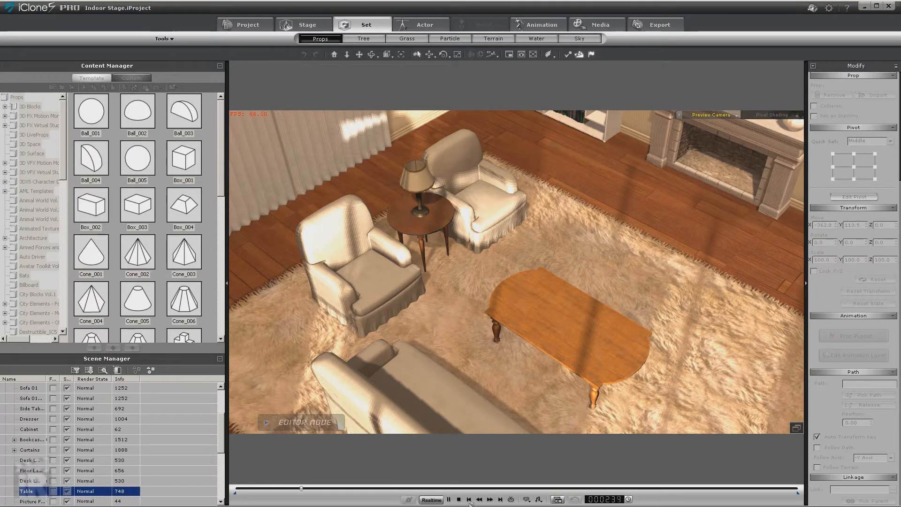
{"action": "left_click", "coordinate": [448, 500]}
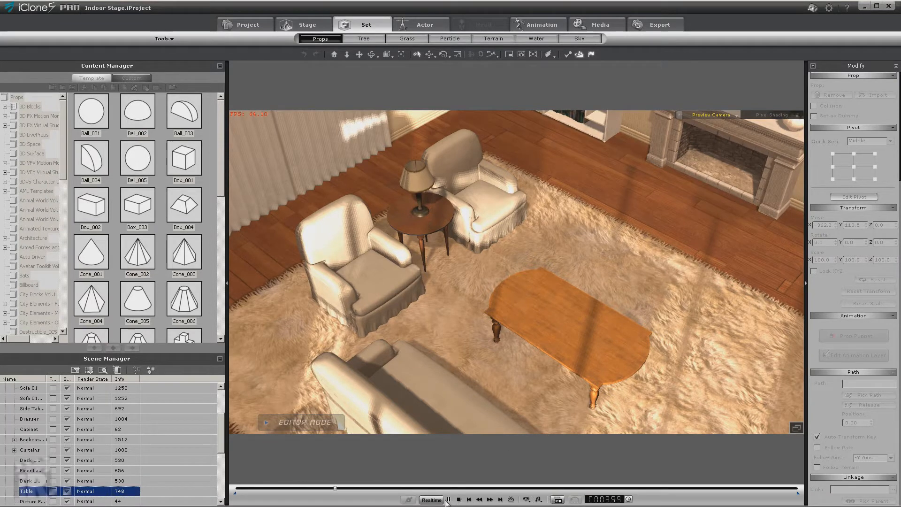
{"action": "left_click", "coordinate": [26, 388]}
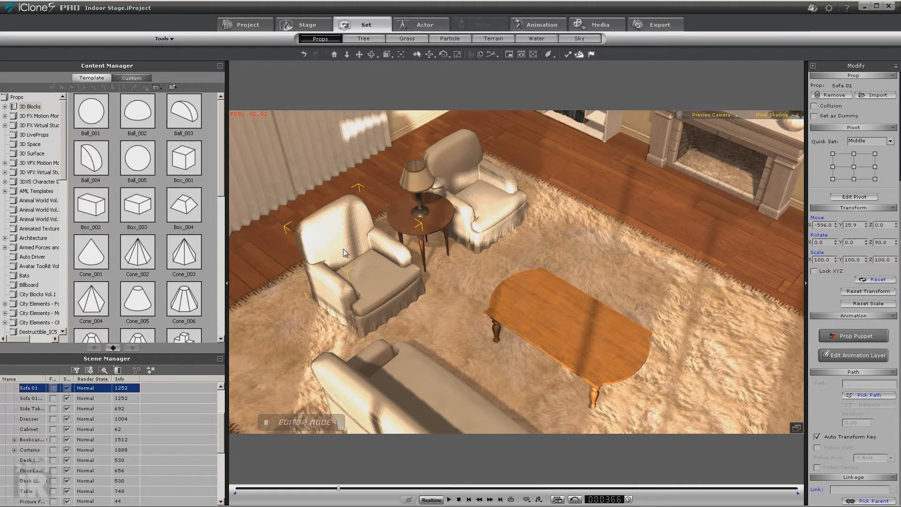
Frame the whole room with sofas, coffee table and bookcases, returning to the first frame
{"action": "left_click", "coordinate": [26, 398]}
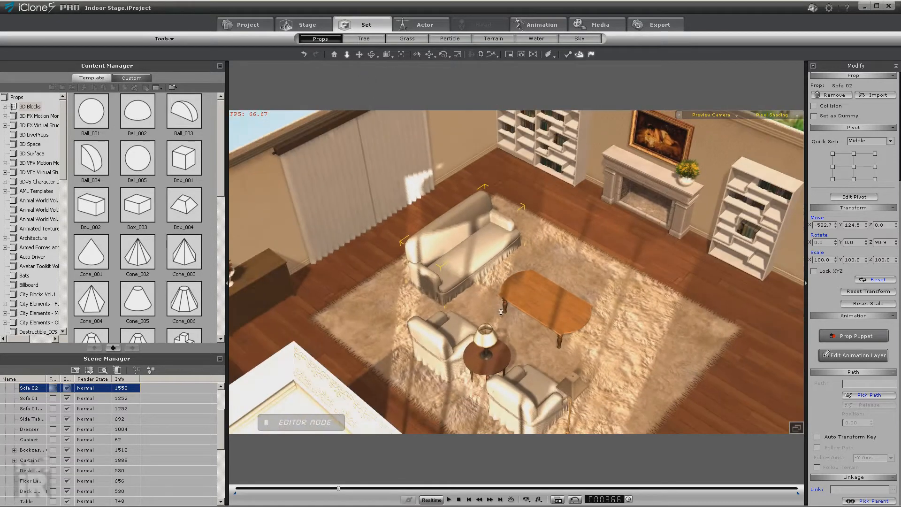
{"action": "left_click", "coordinate": [28, 480]}
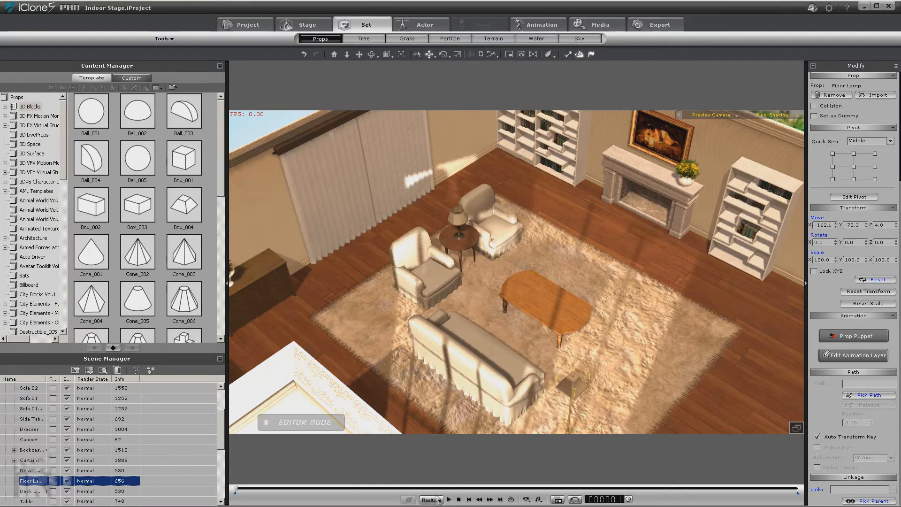
Show the animation timeline with Sofa 02's keyframe tracks at the first frame
{"action": "left_click", "coordinate": [453, 499]}
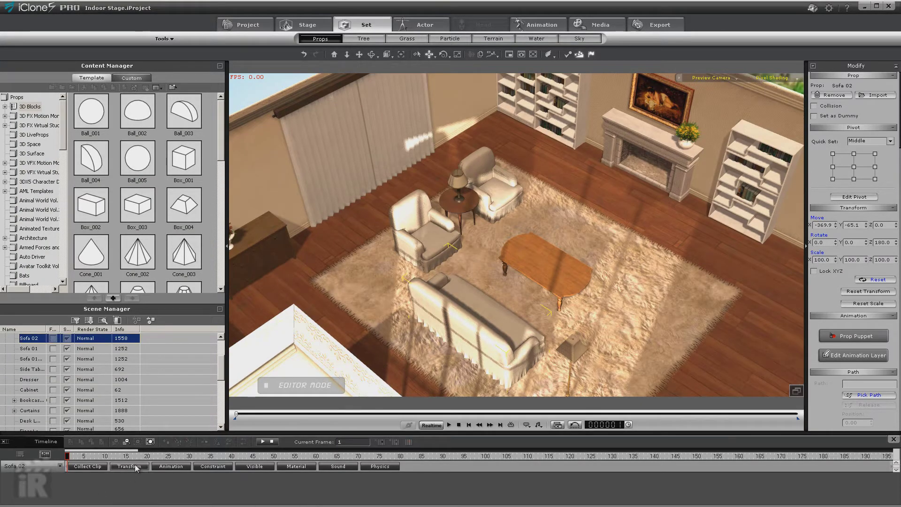
Reveal Sofa 02's Transform keyframe track and compare frame 1 with frame 366
{"action": "left_click", "coordinate": [128, 465]}
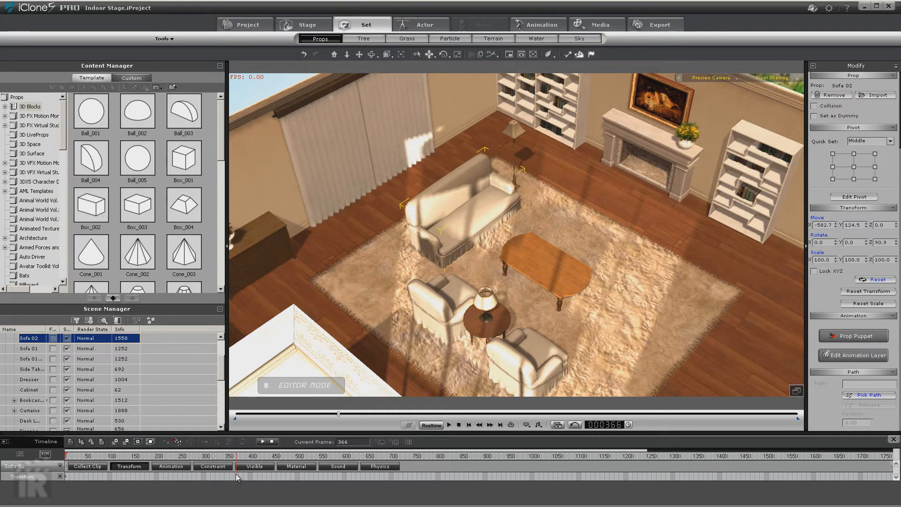
{"action": "mouse_move", "coordinate": [236, 480]}
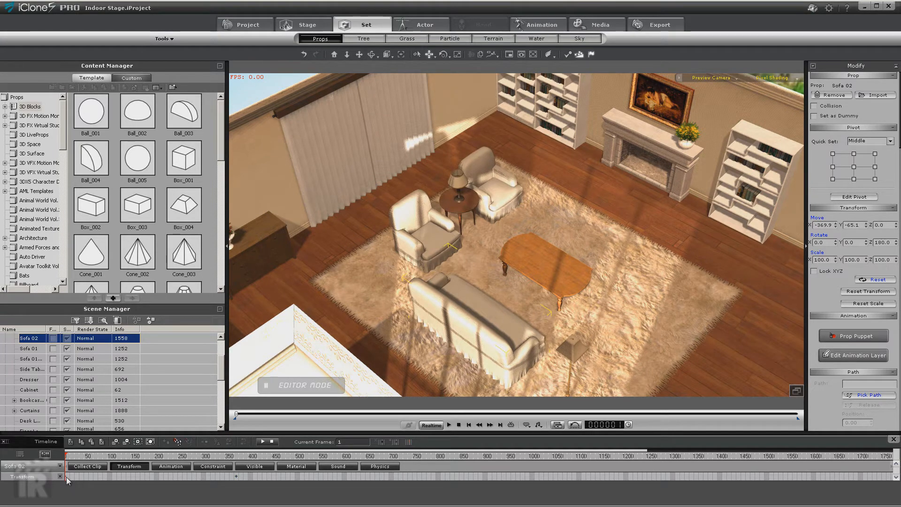
{"action": "mouse_move", "coordinate": [237, 482]}
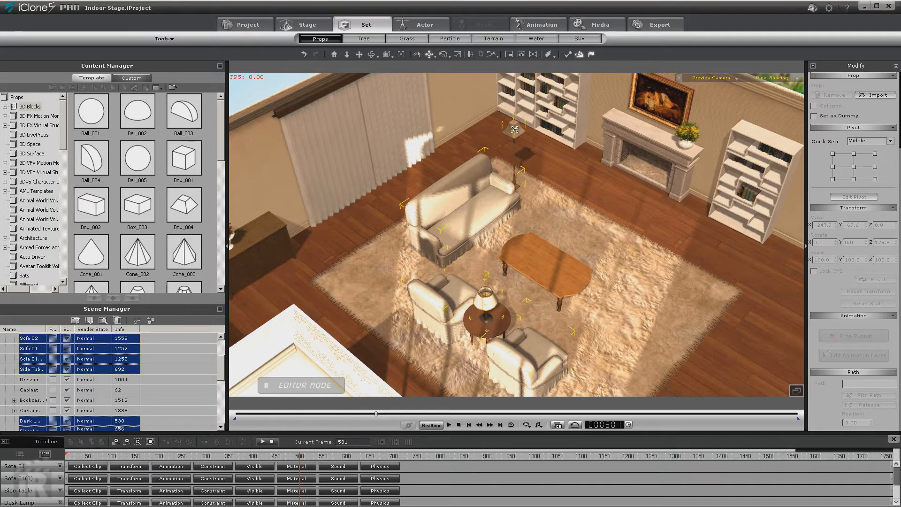
Delete the stray Transform keys from the selected props so they stay put, then show project options
{"action": "right_click", "coordinate": [513, 131]}
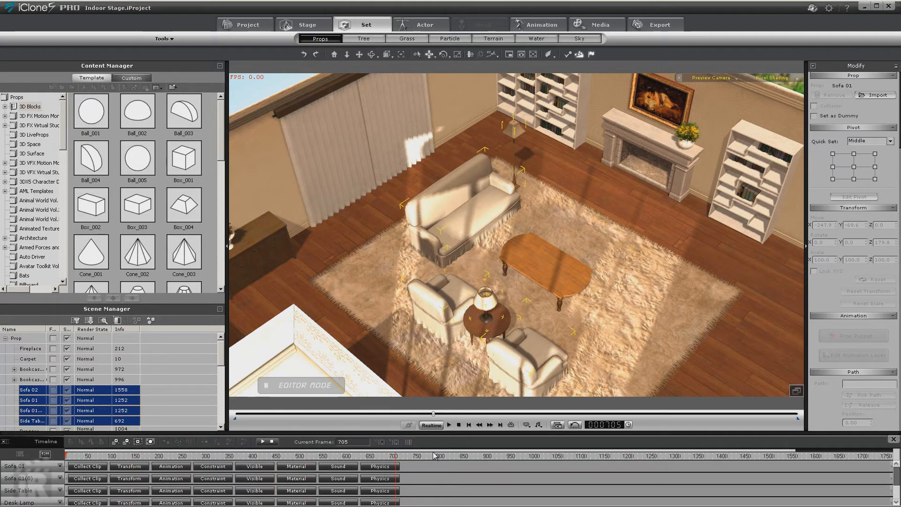
{"action": "right_click", "coordinate": [463, 210]}
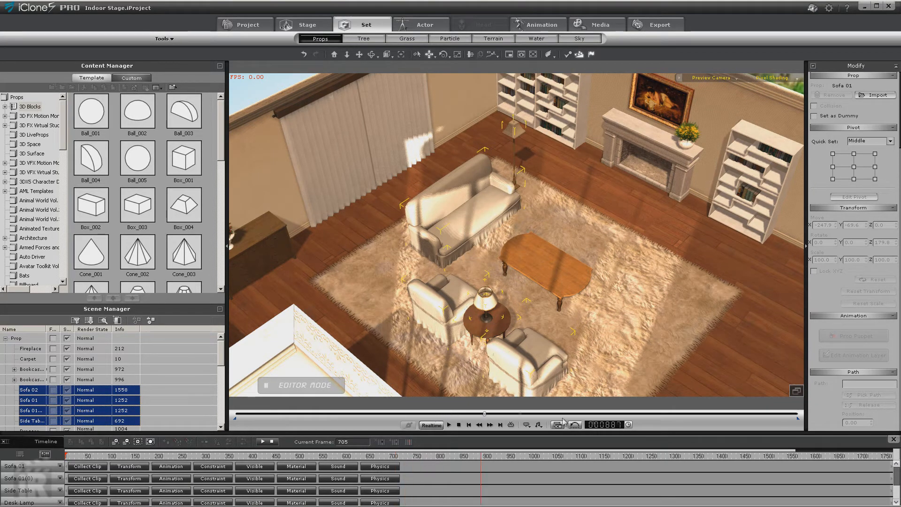
{"action": "left_click", "coordinate": [247, 24]}
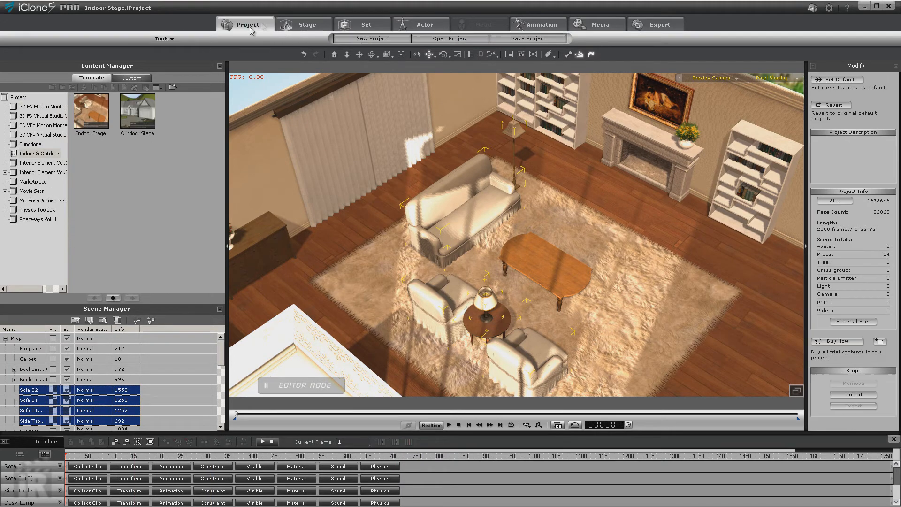
Start a new empty project with a single Ball_001 prop on the grid
{"action": "left_click", "coordinate": [372, 37]}
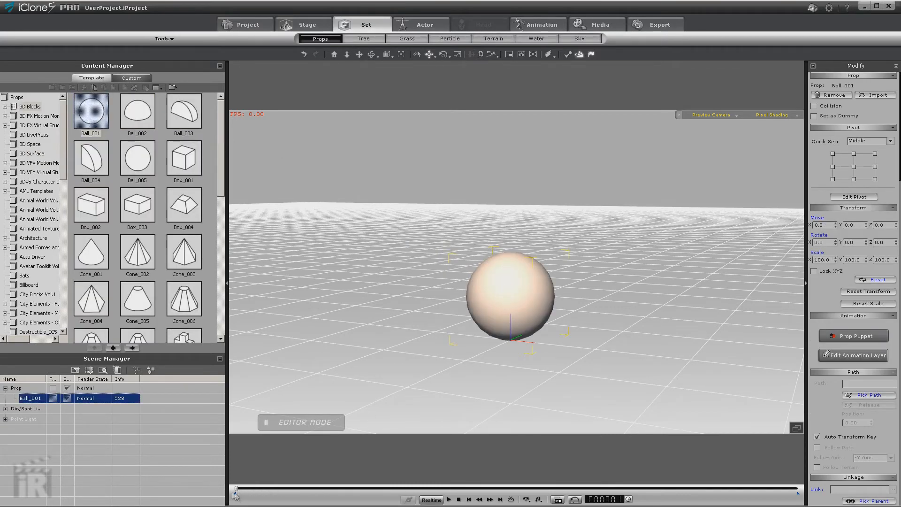
Place the ball at the left of the grid, then play and stop the animation at frame 228
{"action": "left_click_drag", "start_coordinate": [509, 298], "coordinate": [322, 298]}
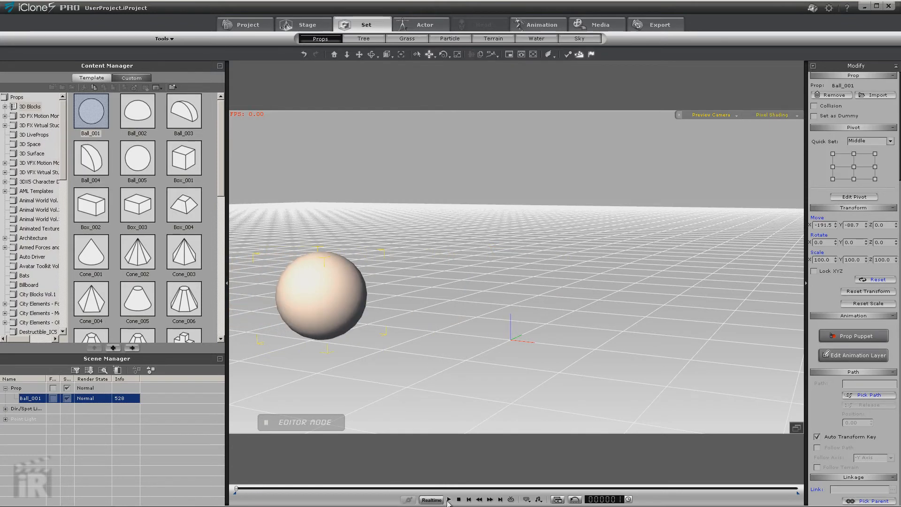
{"action": "left_click", "coordinate": [454, 499]}
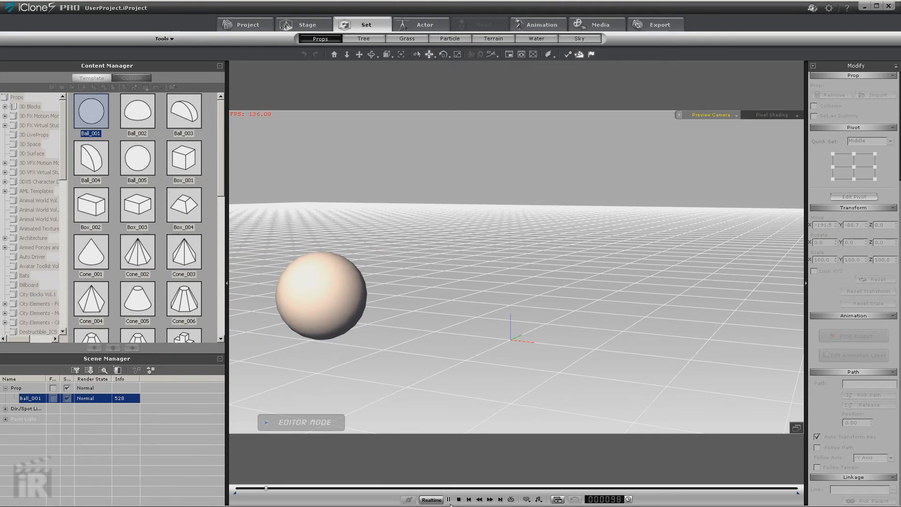
{"action": "left_click", "coordinate": [449, 499]}
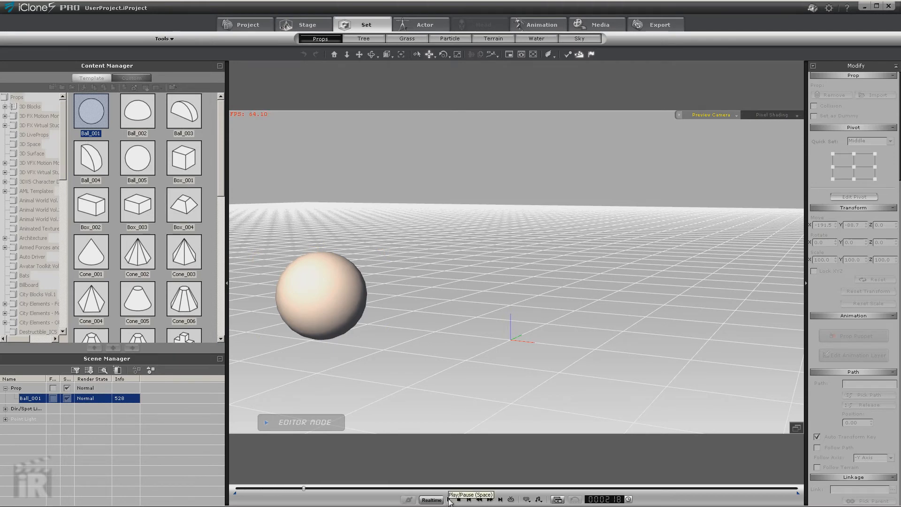
{"action": "left_click", "coordinate": [451, 500]}
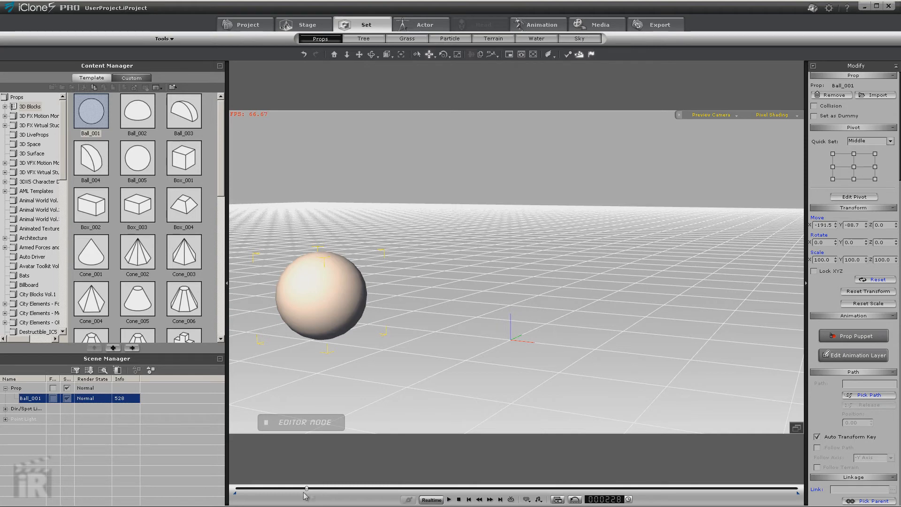
{"action": "mouse_move", "coordinate": [323, 282]}
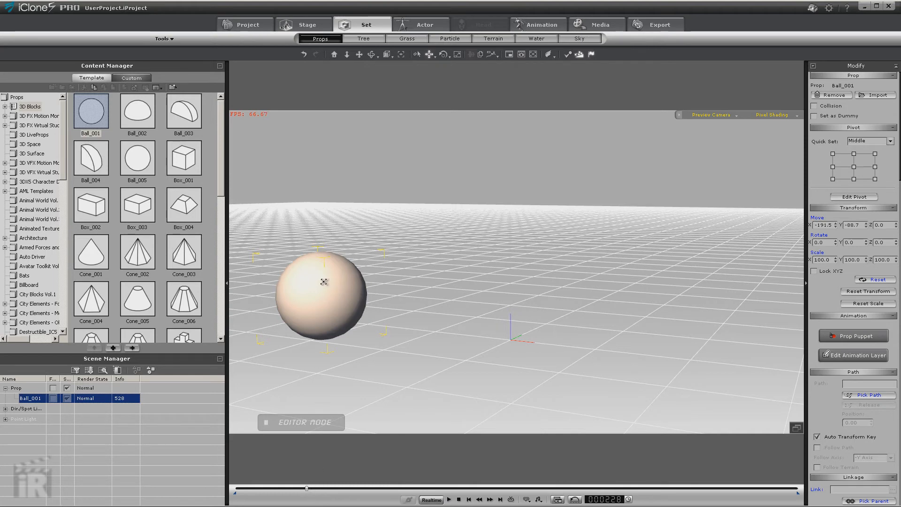
Move the ball to the right at frame 228, auto-keying its transform, and scrub to check its travel
{"action": "left_click_drag", "start_coordinate": [324, 296], "coordinate": [617, 296]}
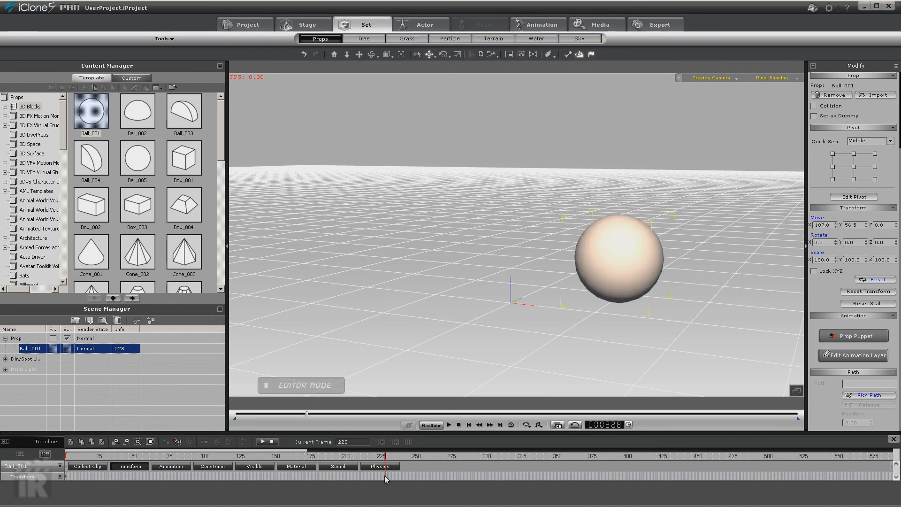
{"action": "left_click_drag", "start_coordinate": [618, 259], "coordinate": [322, 259]}
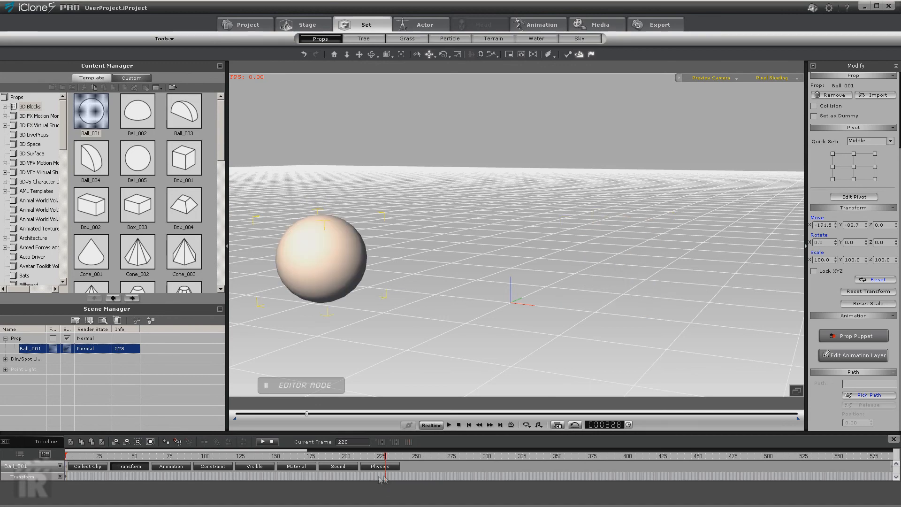